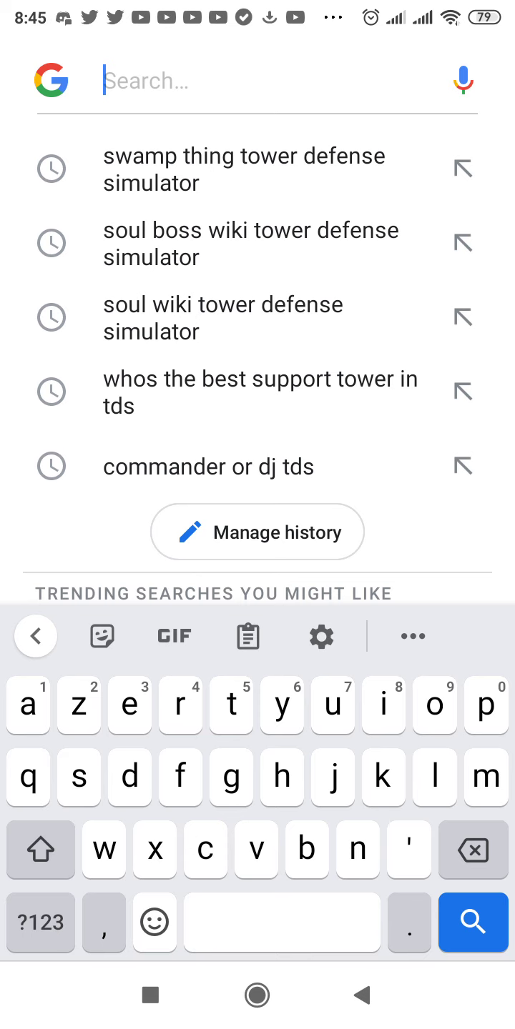
- Search Google for roblox and open the official roblox.com result
text(roblox)
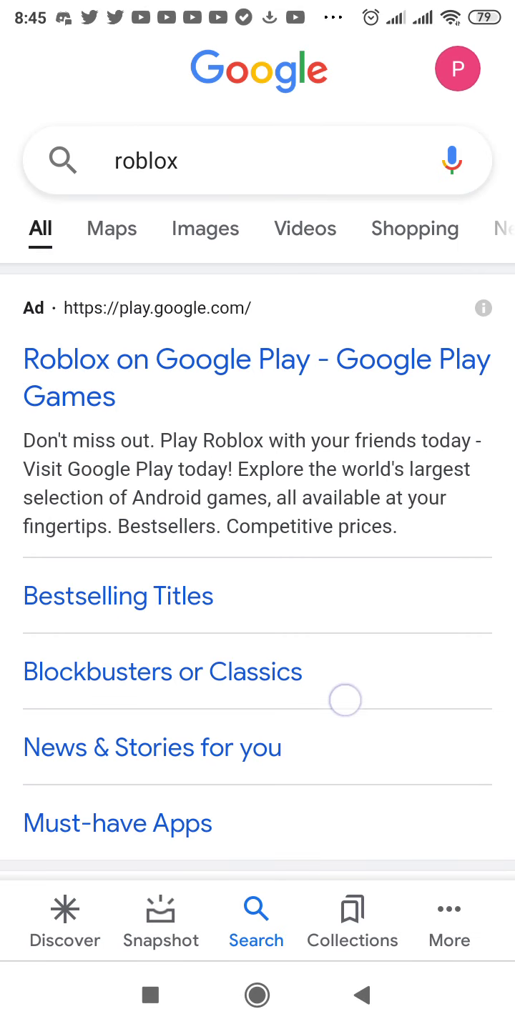
scroll(down, 3)
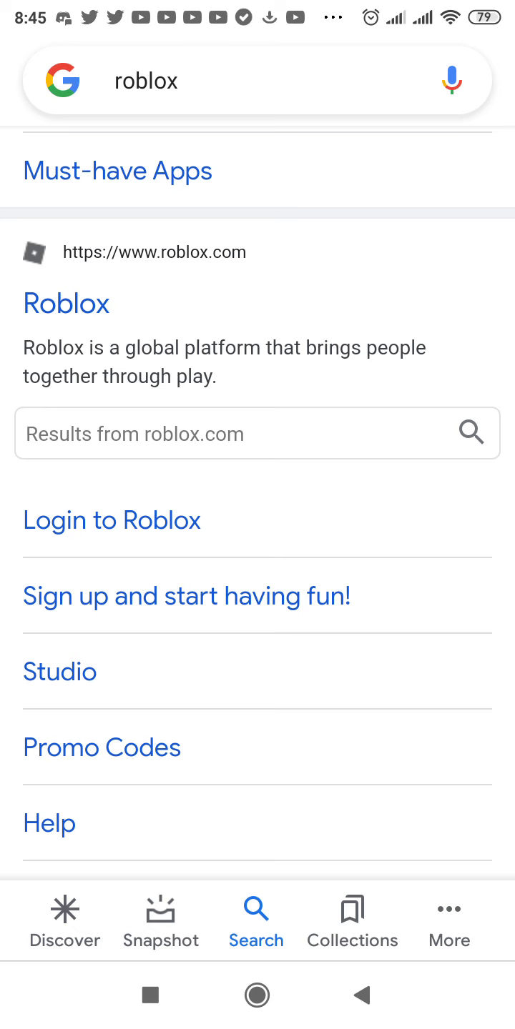
click(66, 303)
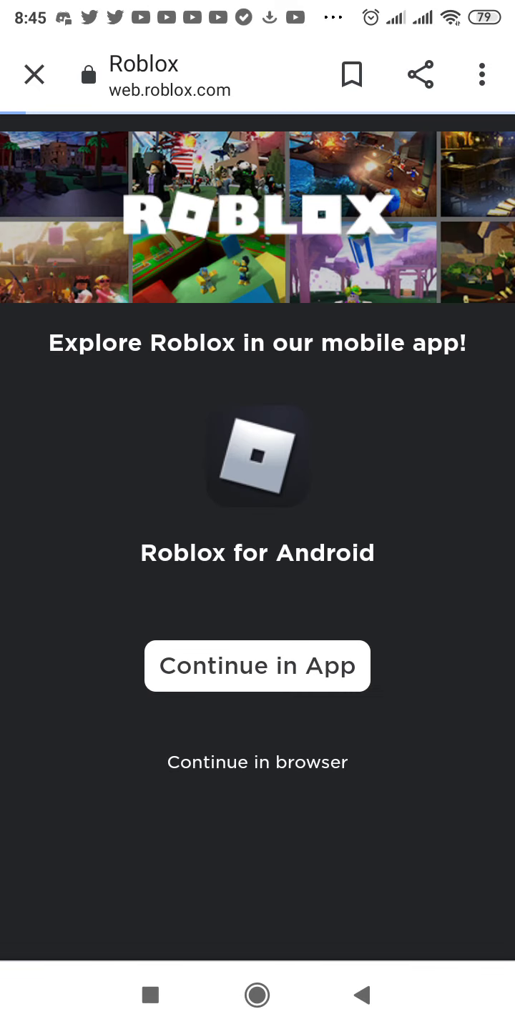
- Continue in the browser, go to Create in desktop view and reach the Develop page
click(257, 760)
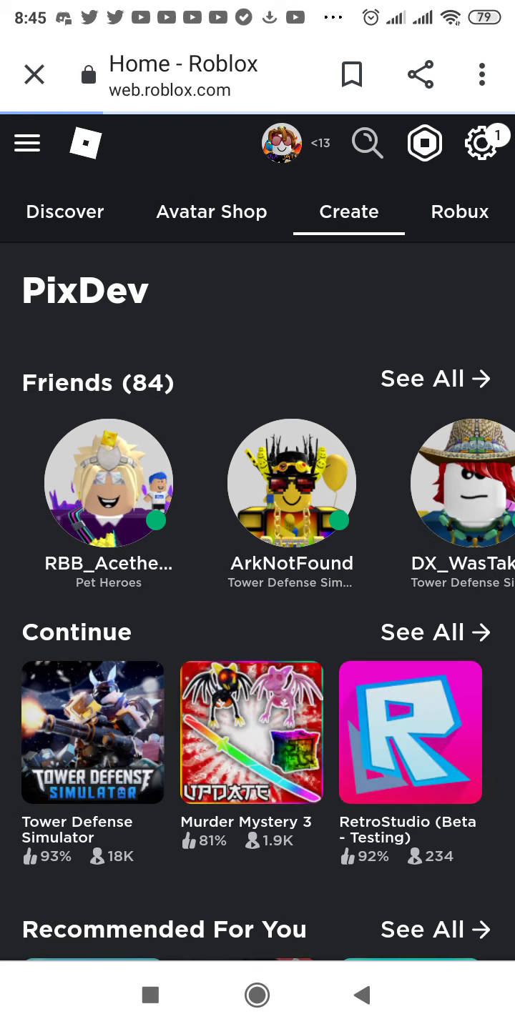
click(348, 211)
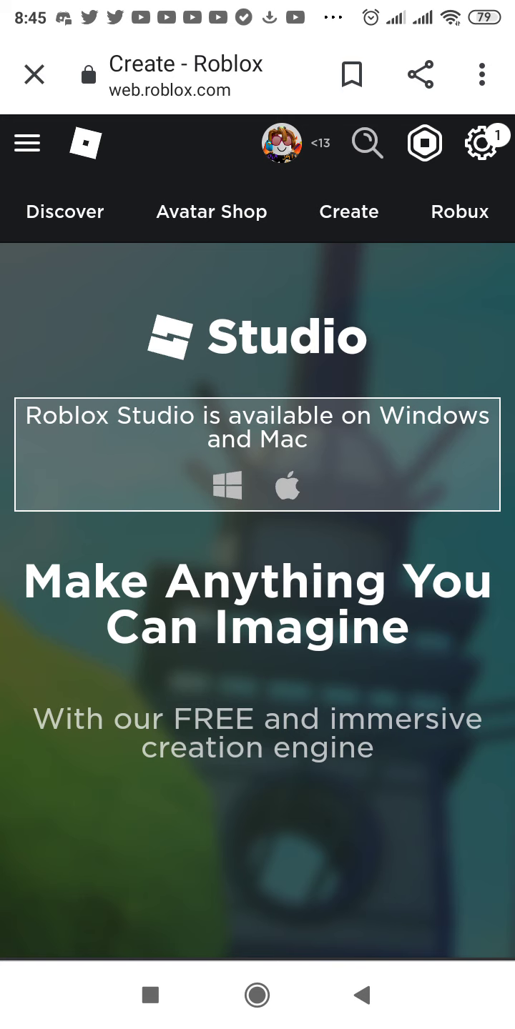
click(480, 74)
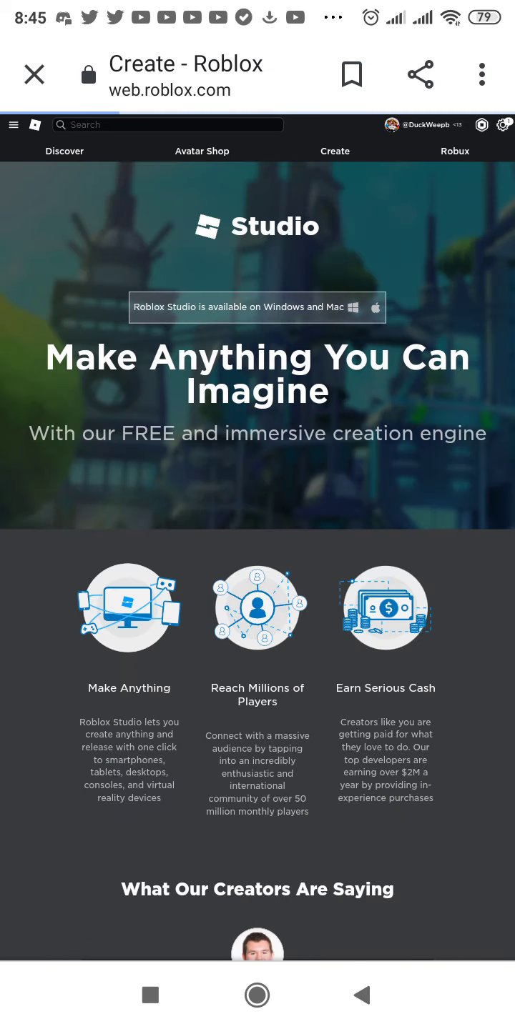
click(335, 152)
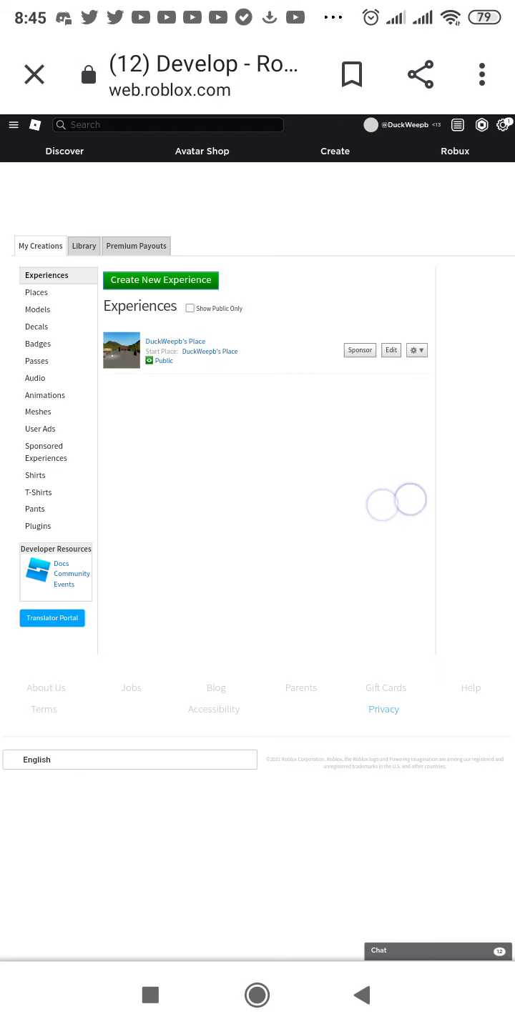
- Browse the T-Shirts, Pants and Shirts sections, ending on Create a T-Shirt with Pix and Salt listed
scroll(down, 3)
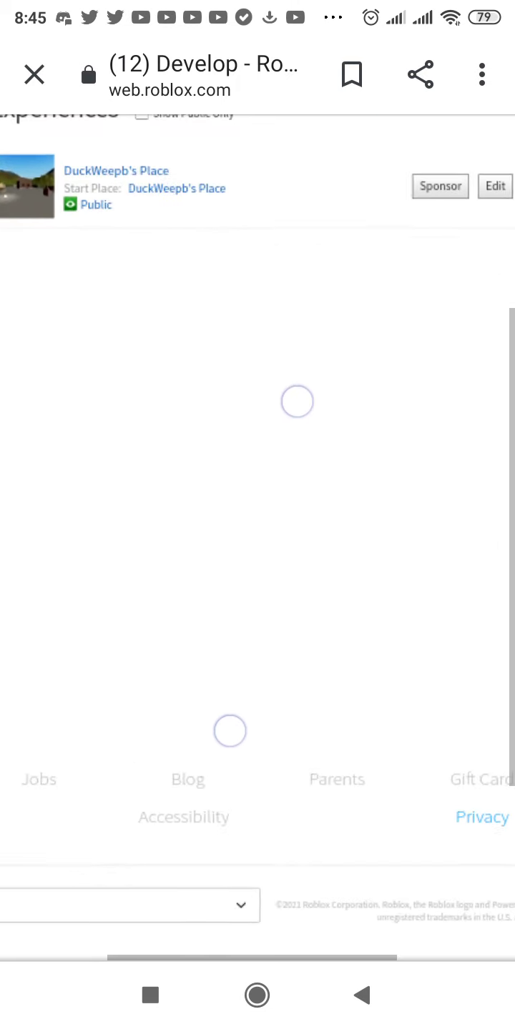
scroll(down, 3)
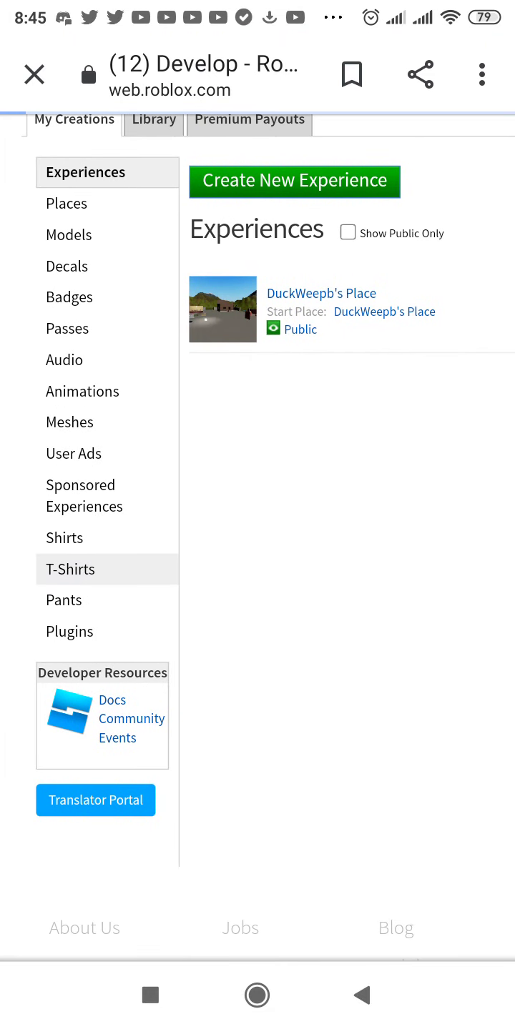
click(69, 569)
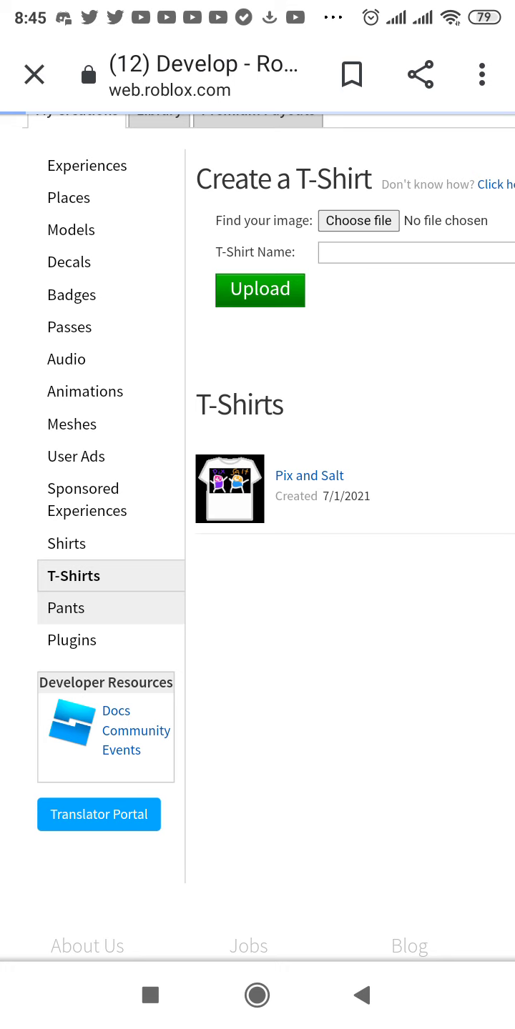
click(66, 607)
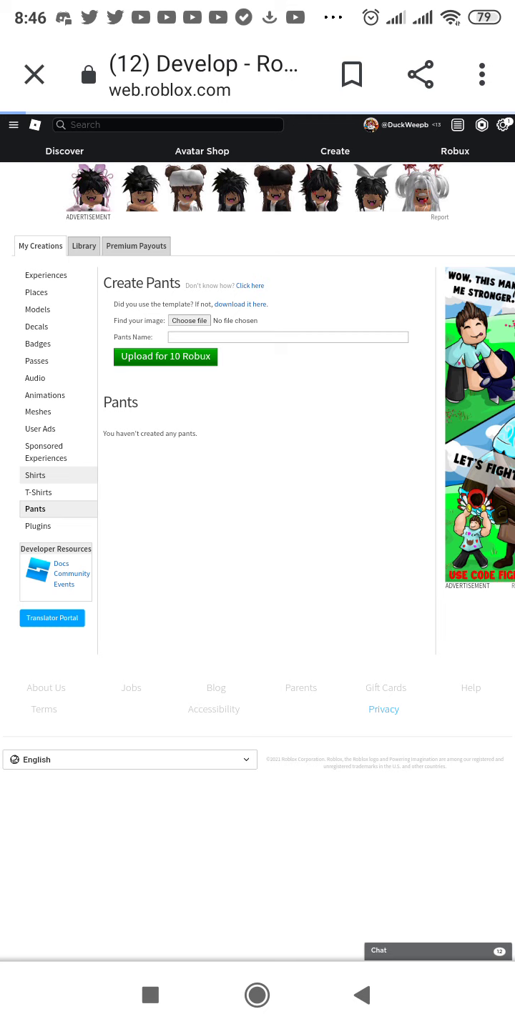
click(34, 475)
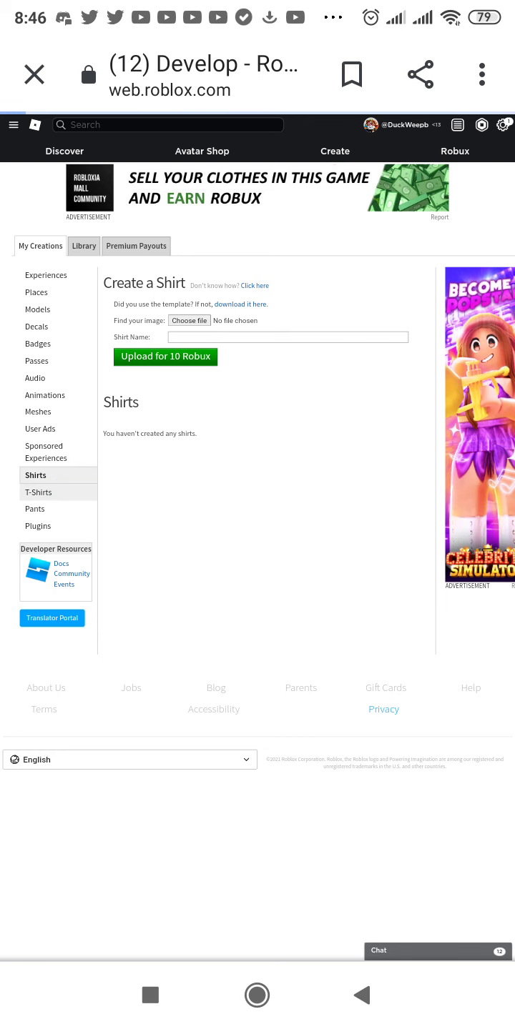
click(39, 492)
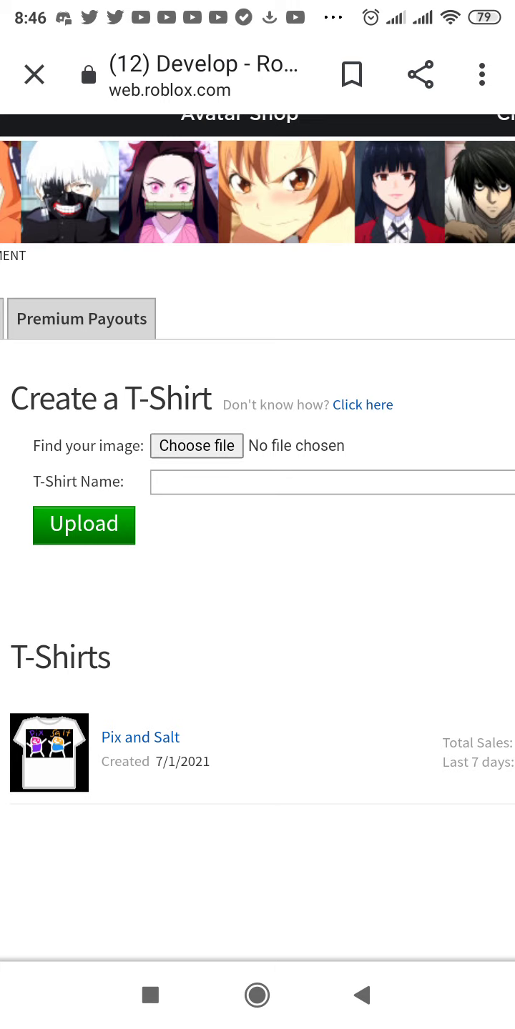
- Choose 1625121386187.jpg from the Recent files list view as the T-shirt image
click(196, 446)
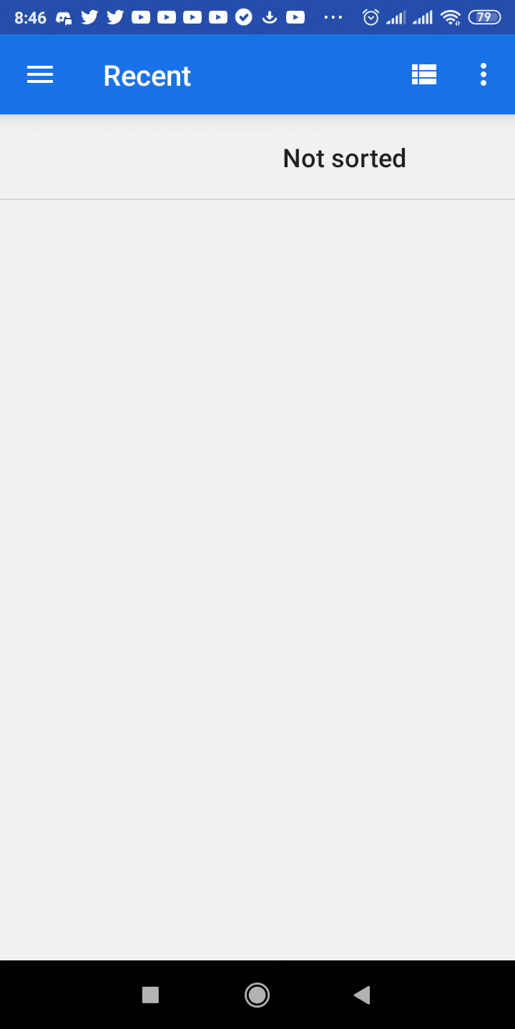
click(423, 74)
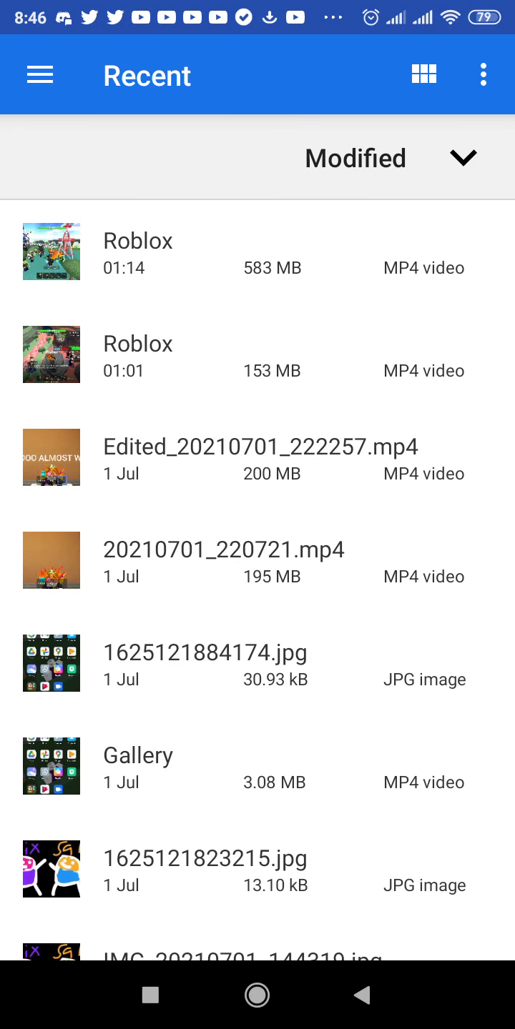
scroll(down, 3)
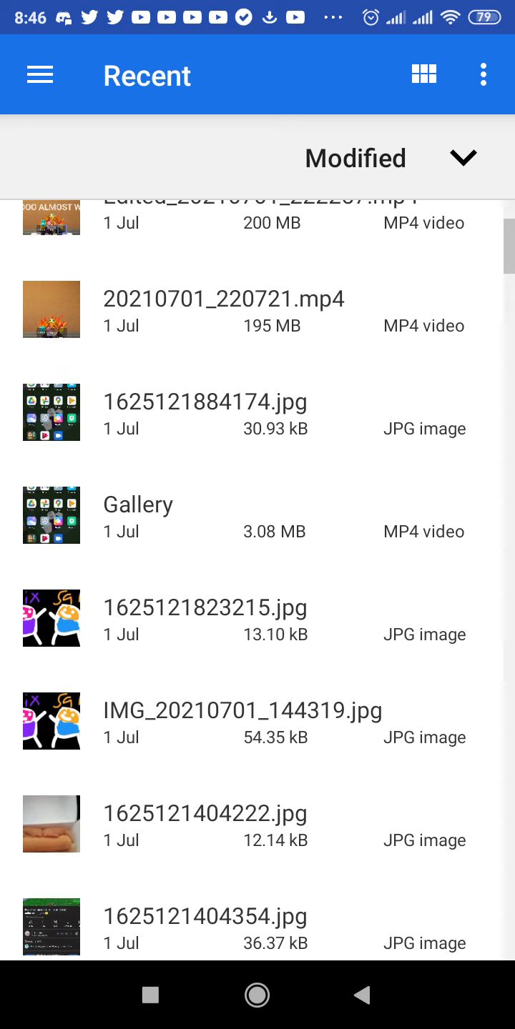
scroll(down, 3)
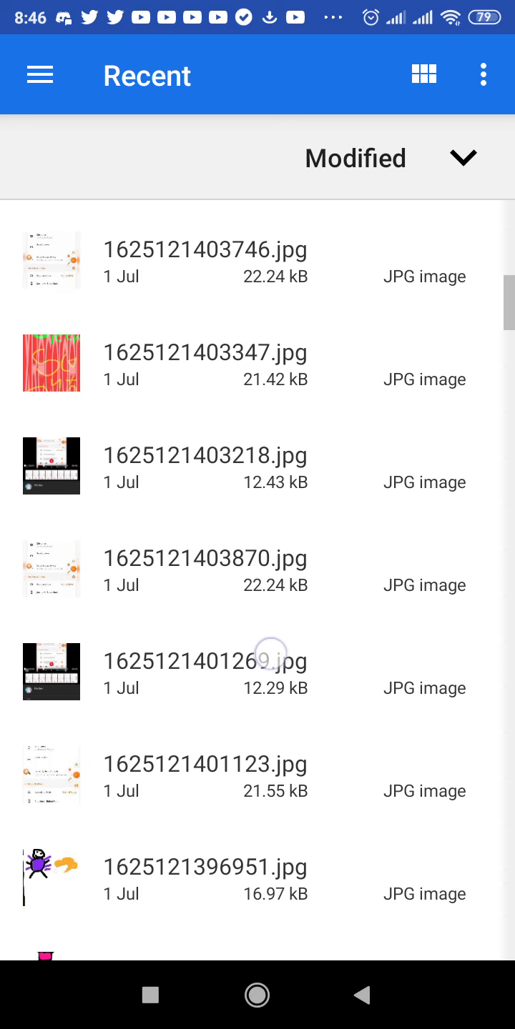
scroll(down, 3)
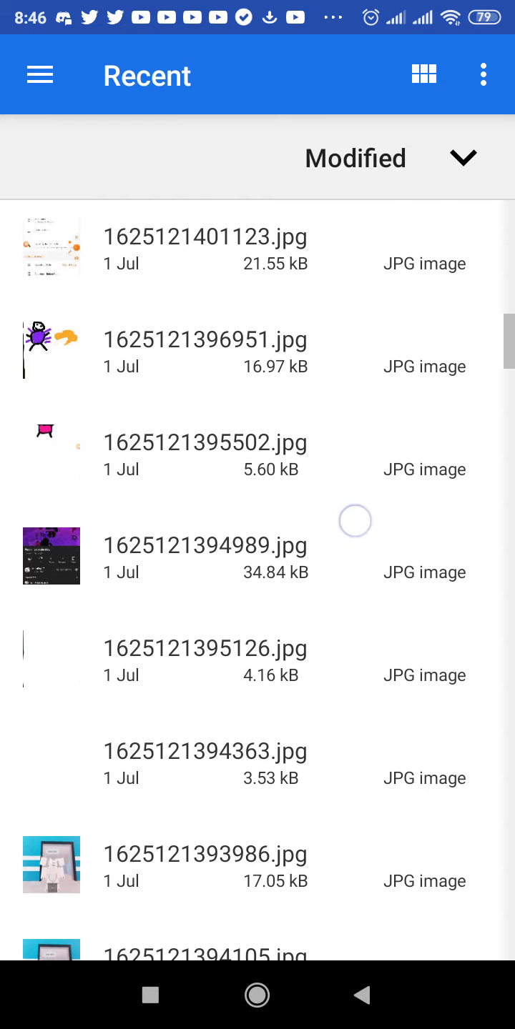
scroll(down, 3)
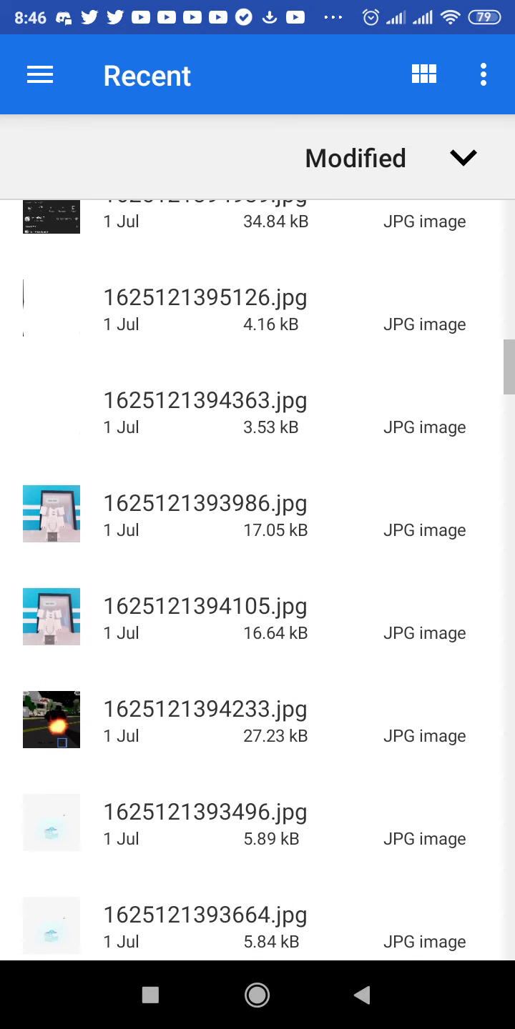
scroll(down, 3)
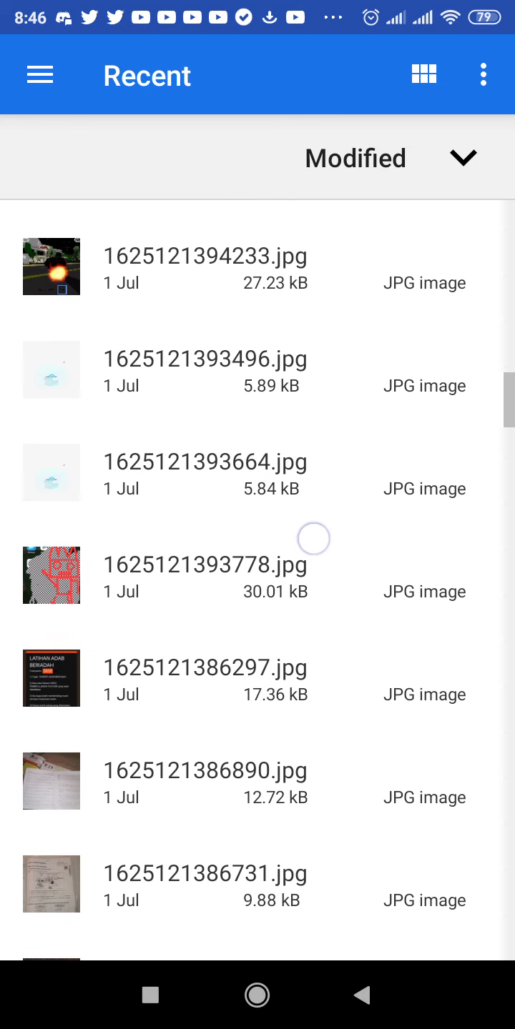
scroll(down, 3)
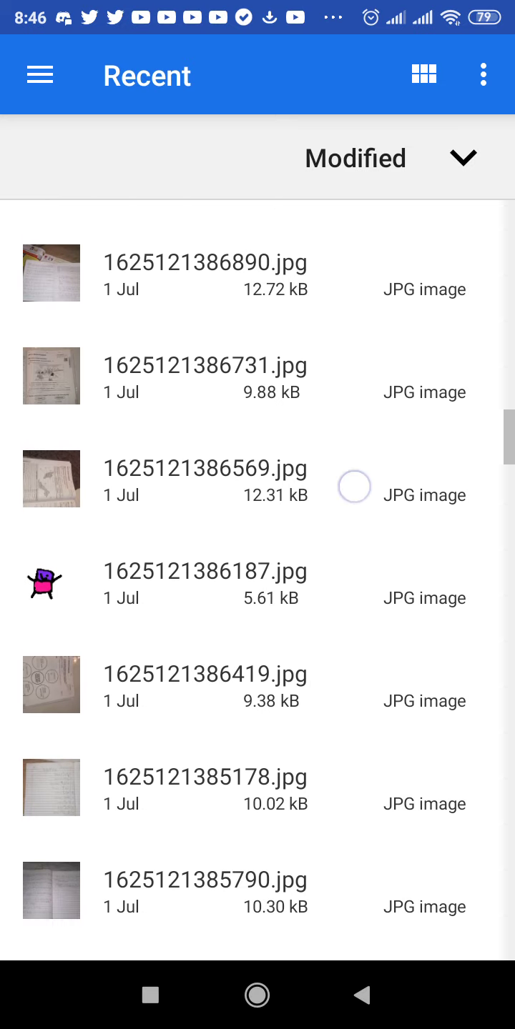
scroll(down, 3)
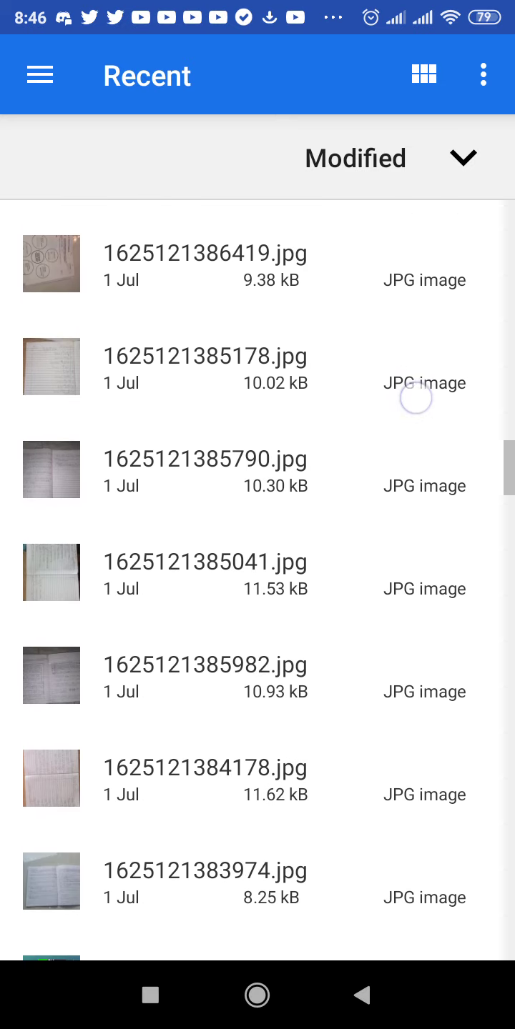
scroll(up, 3)
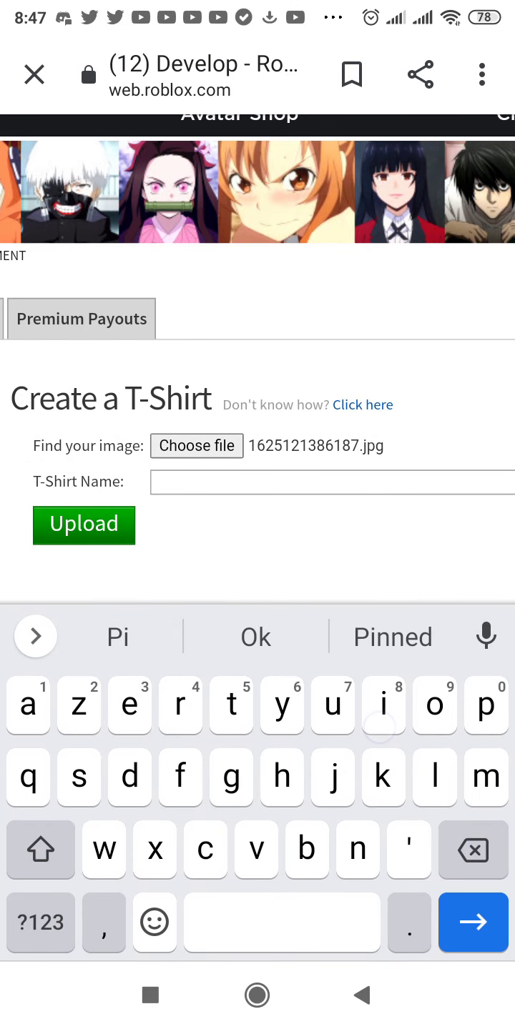
- Name the T-shirt Pix, upload it and go to the new Pix item in the list
text(Pix)
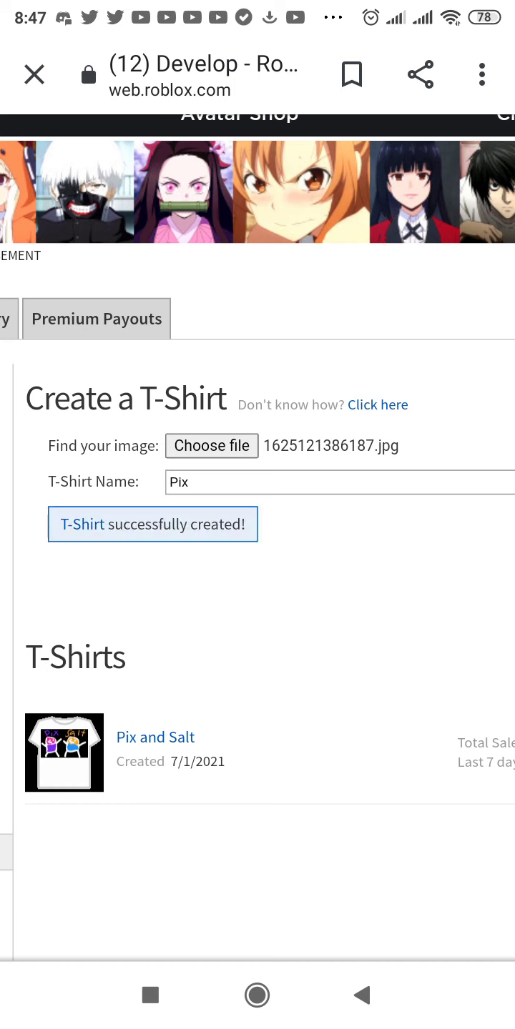
scroll(up, 3)
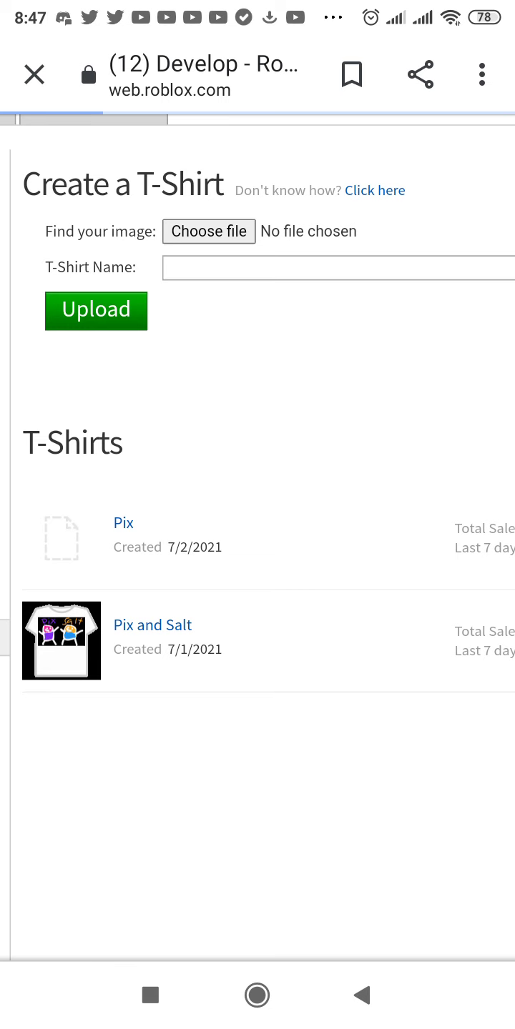
click(123, 523)
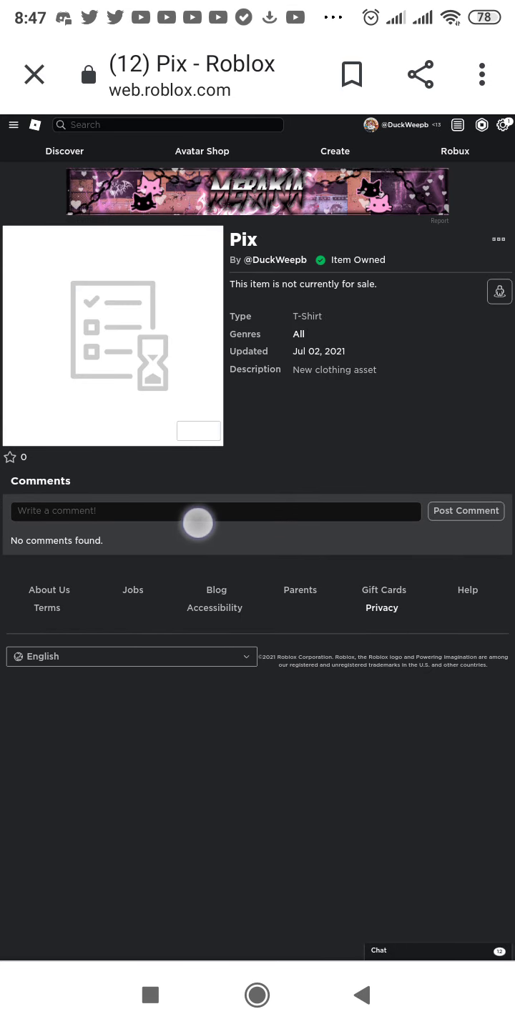
- Leave the Pix item page by bringing up the Android recent apps list
click(150, 995)
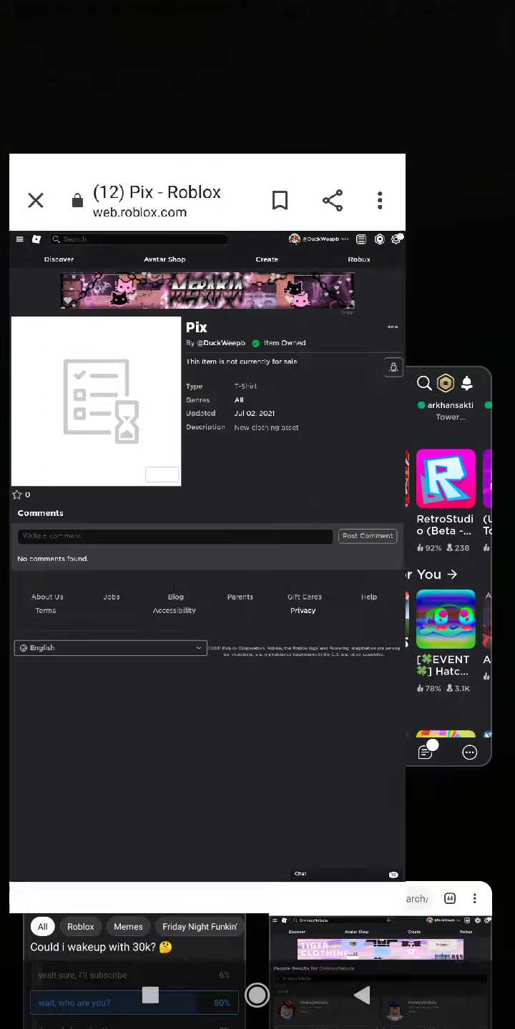